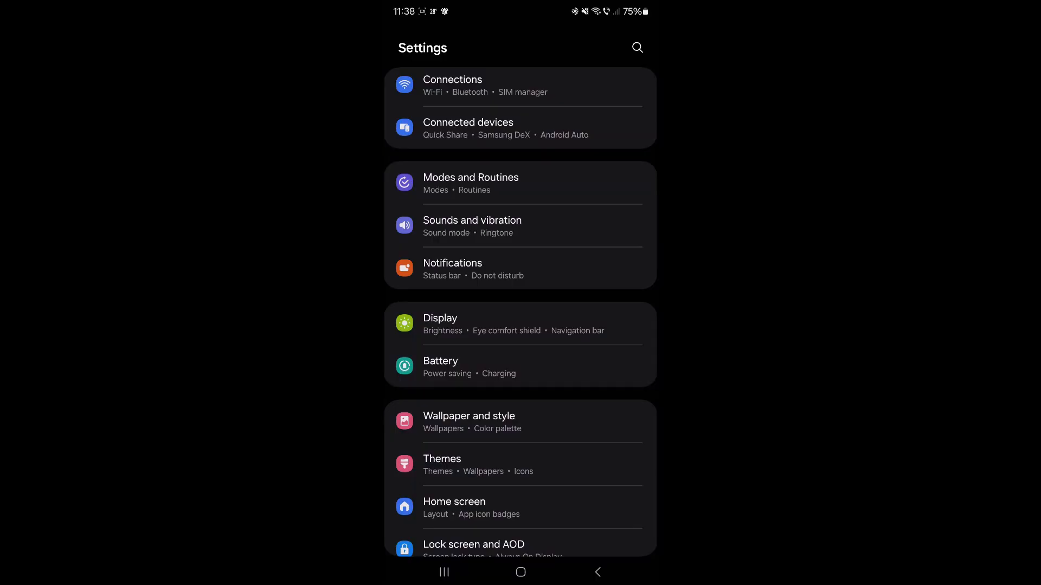
# Go into Connections and then Mobile networks, where VoLTE calls SIM 1 is on
pyautogui.click(453, 85)
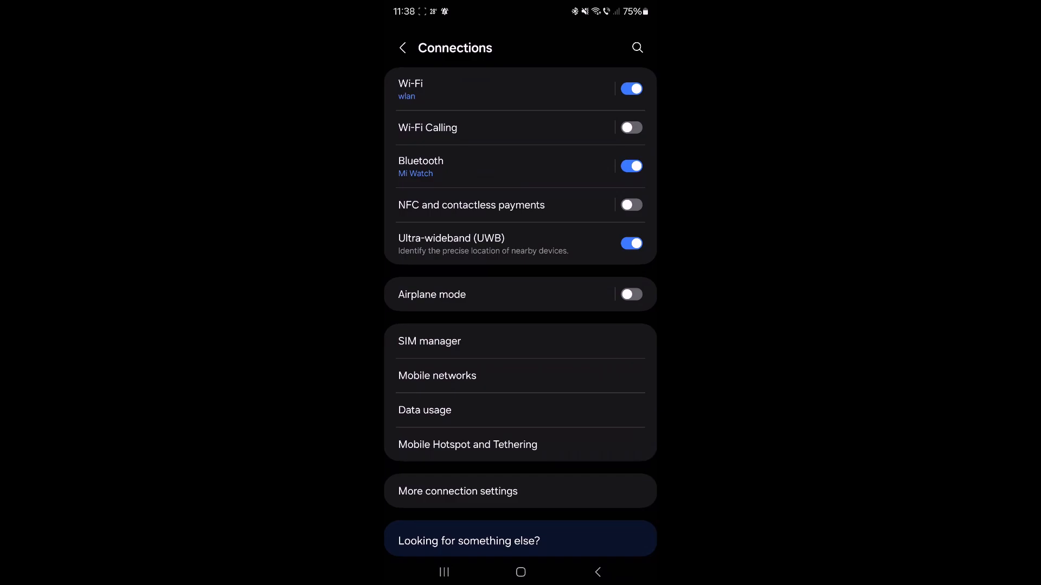
pyautogui.click(437, 375)
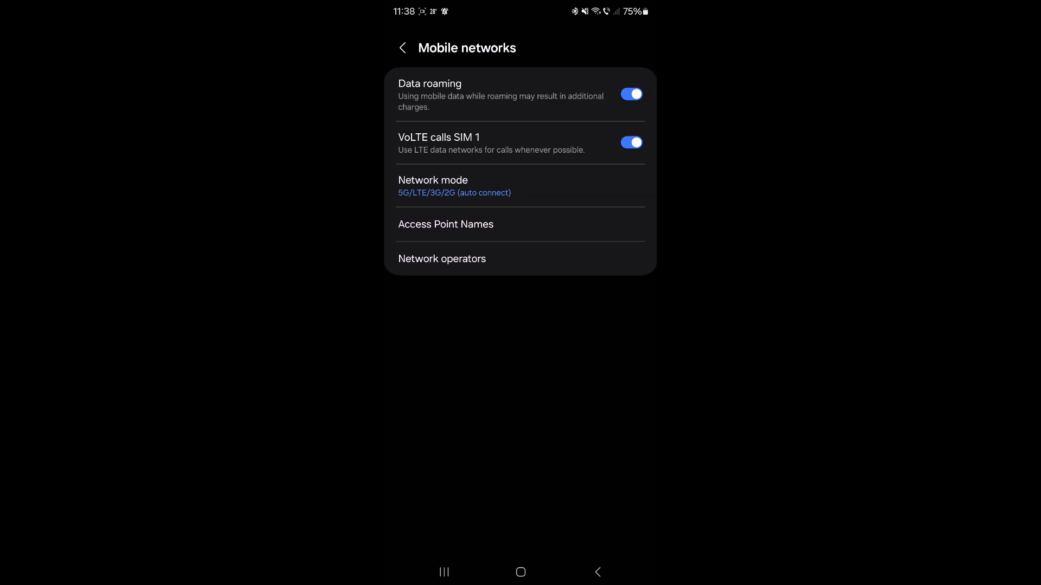
# Switch VoLTE calls SIM 1 off and back on, then return to Connections
pyautogui.click(631, 142)
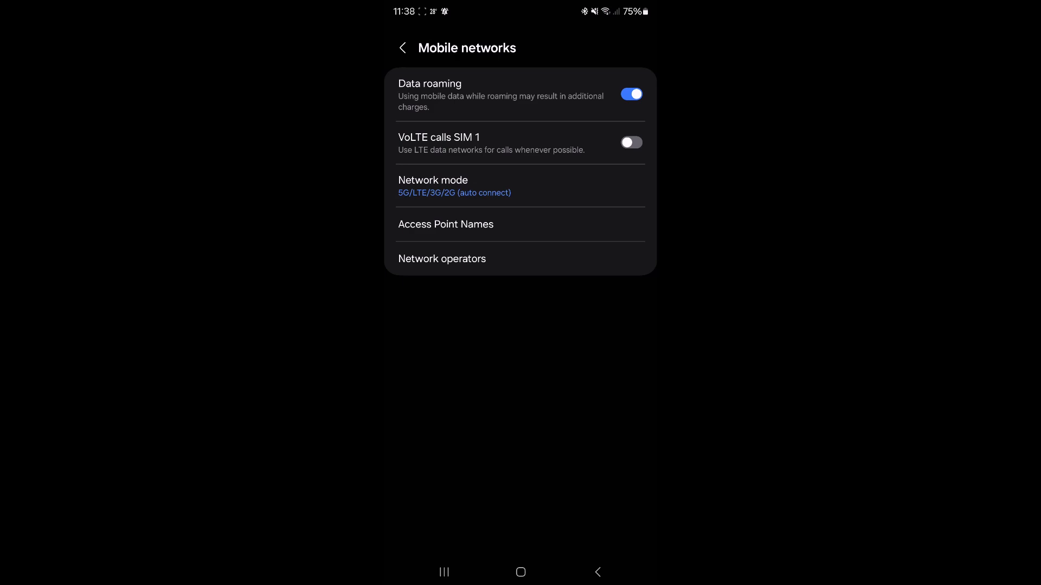
pyautogui.click(630, 142)
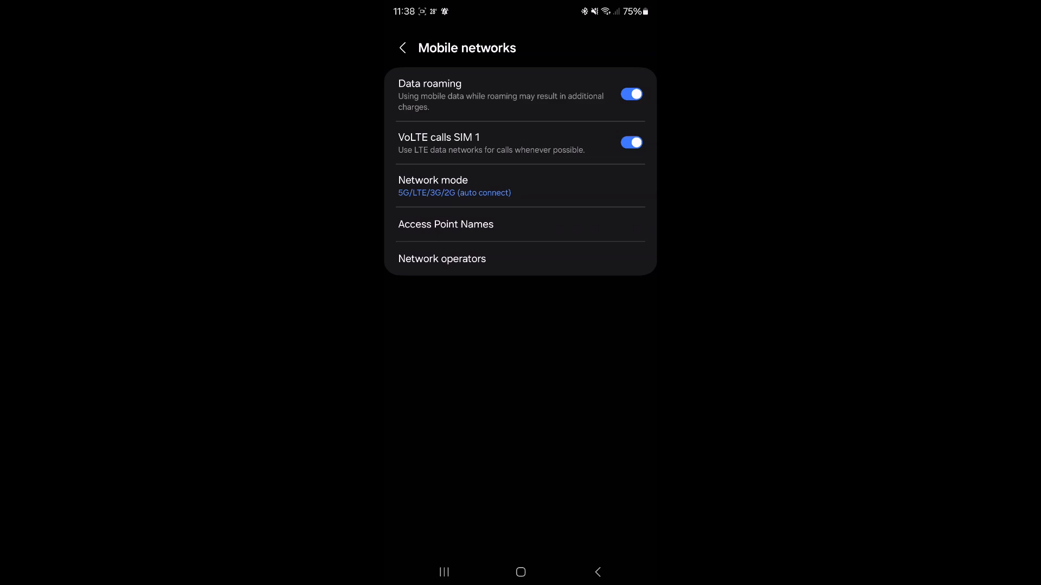
pyautogui.click(402, 47)
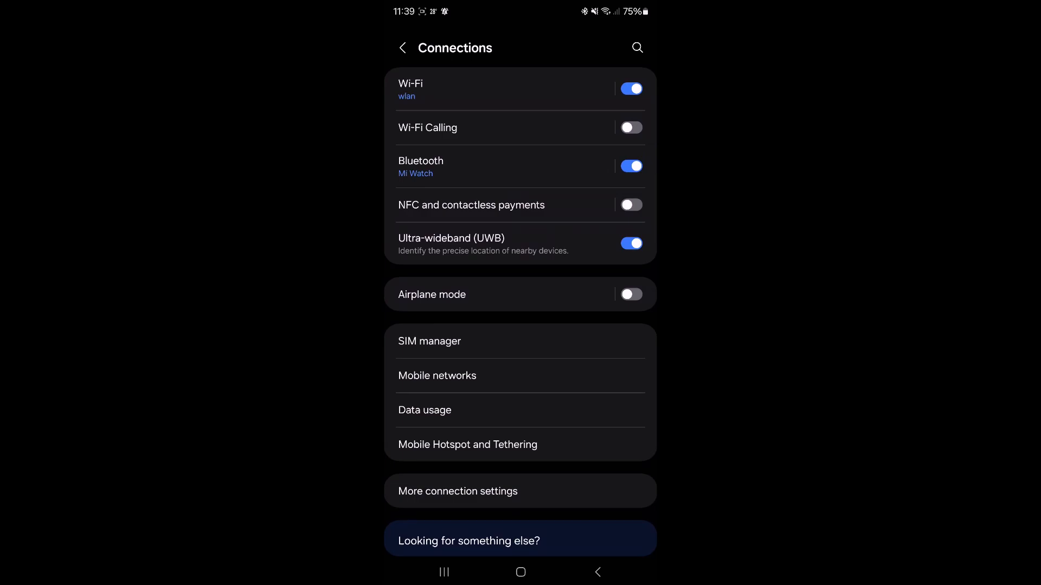
# Switch Wi‑Fi Calling on and back off, then go into Mobile networks again
pyautogui.click(629, 128)
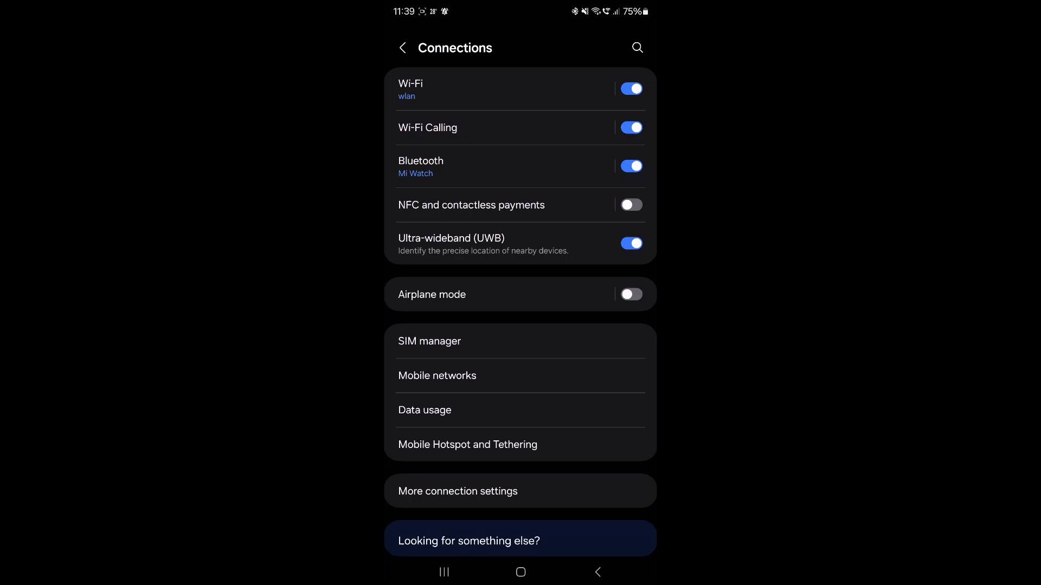
pyautogui.click(629, 128)
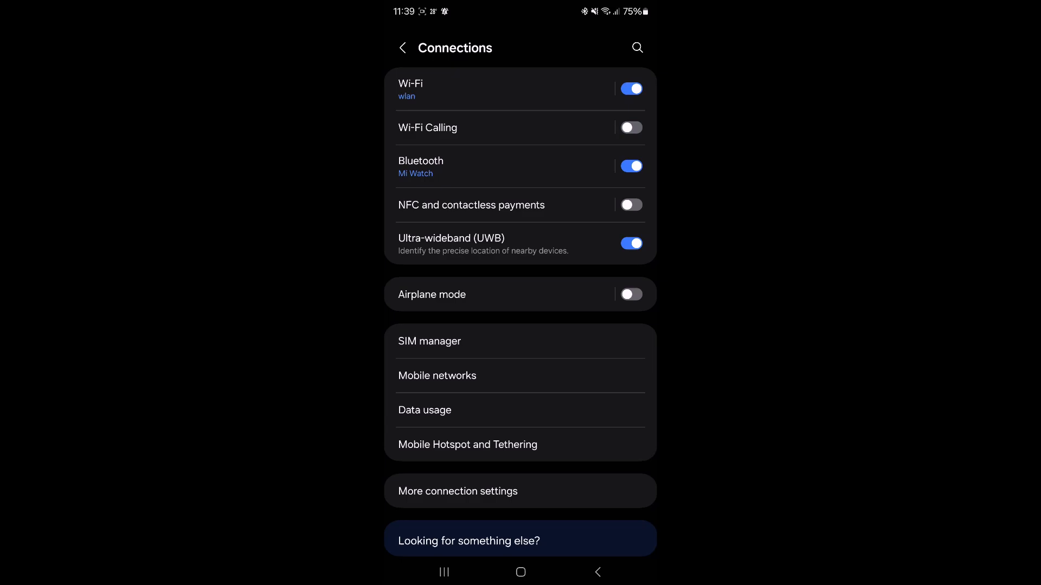
pyautogui.click(436, 376)
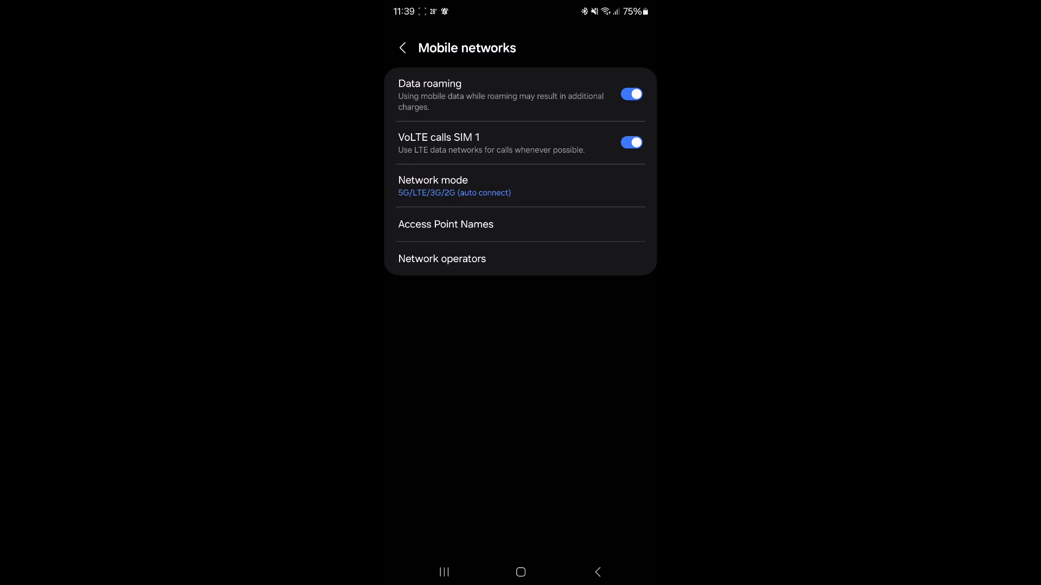
pyautogui.click(630, 142)
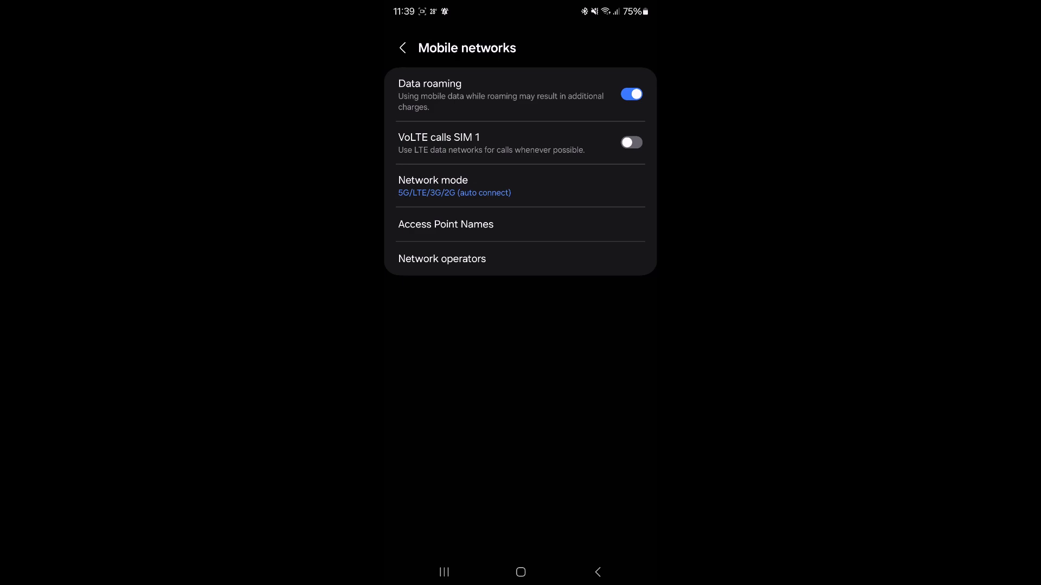
pyautogui.click(630, 142)
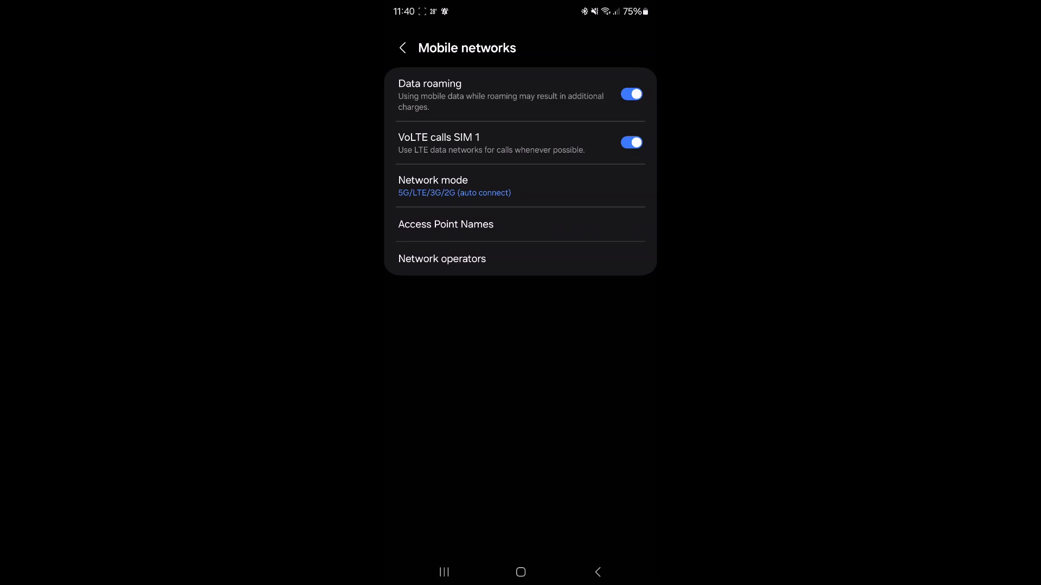
pyautogui.click(630, 142)
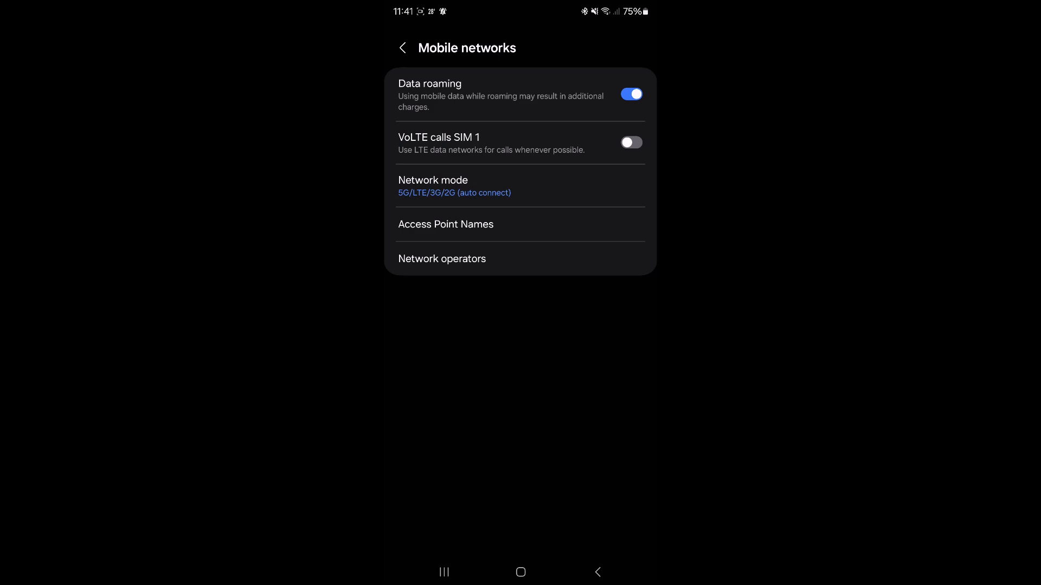
pyautogui.click(628, 142)
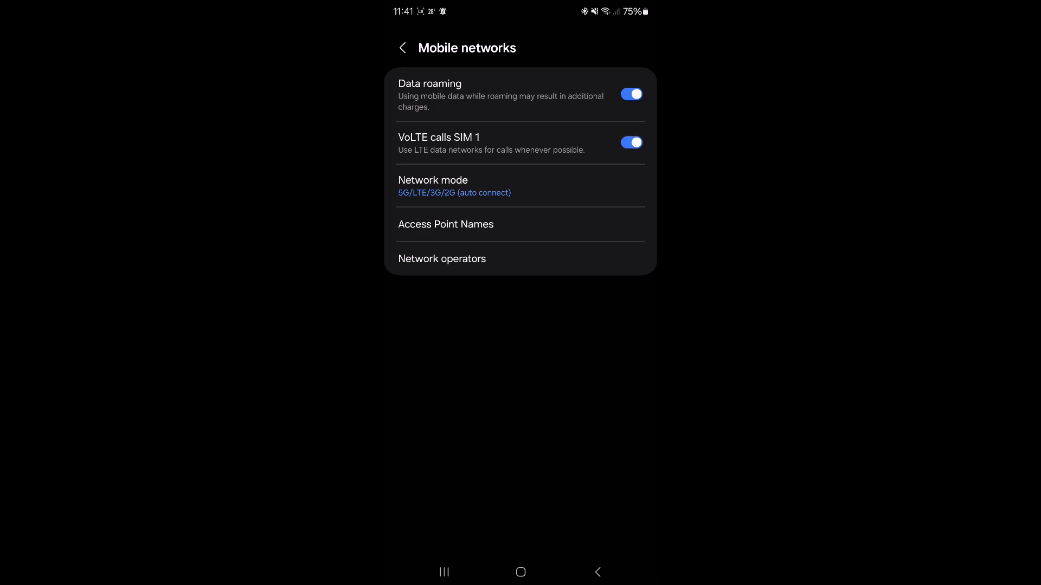